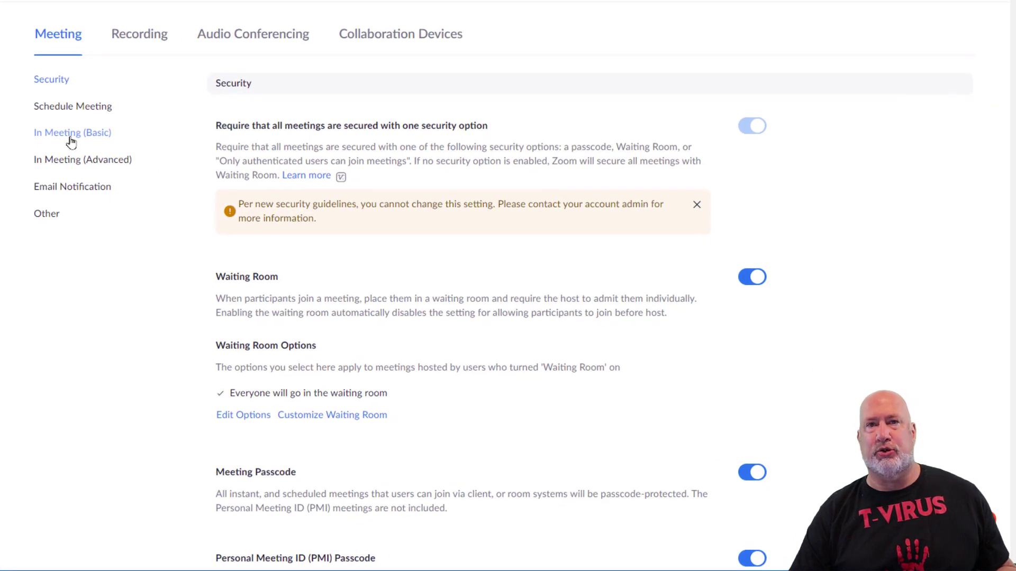
Step: Enable the Meeting Survey toggle under In Meeting (Basic) and confirm the change
scroll(down, 3)
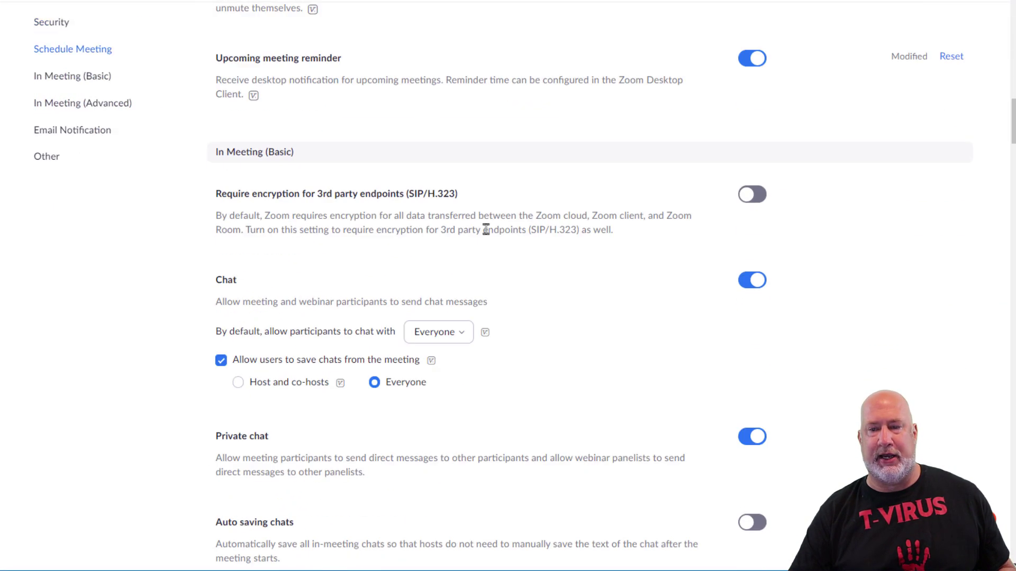
scroll(down, 3)
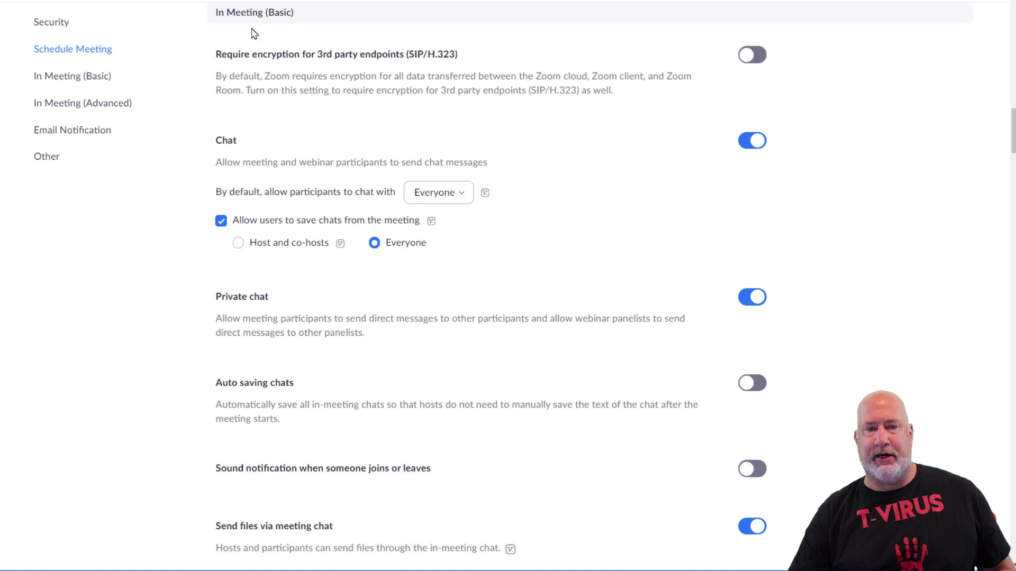
scroll(down, 3)
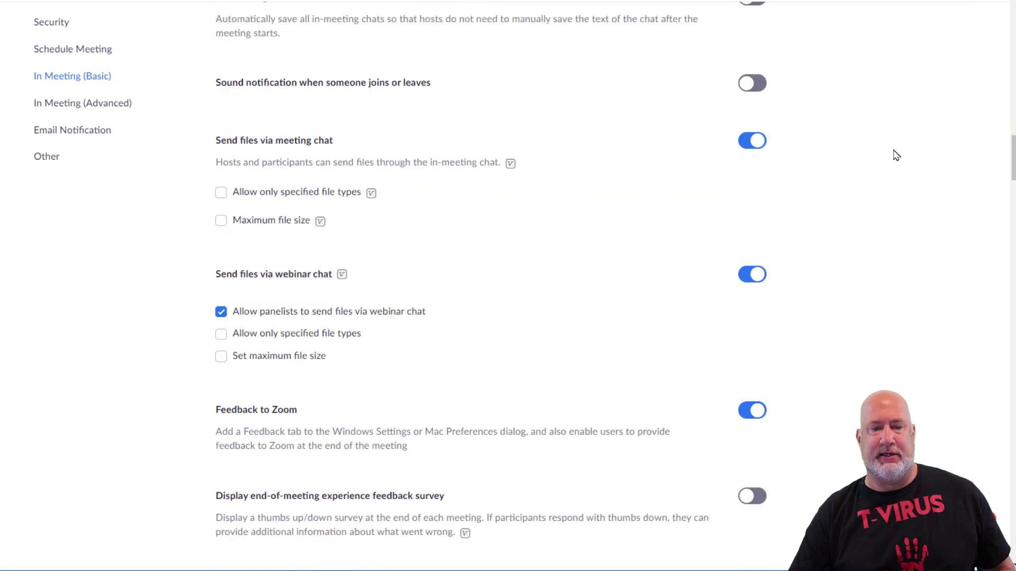
scroll(down, 3)
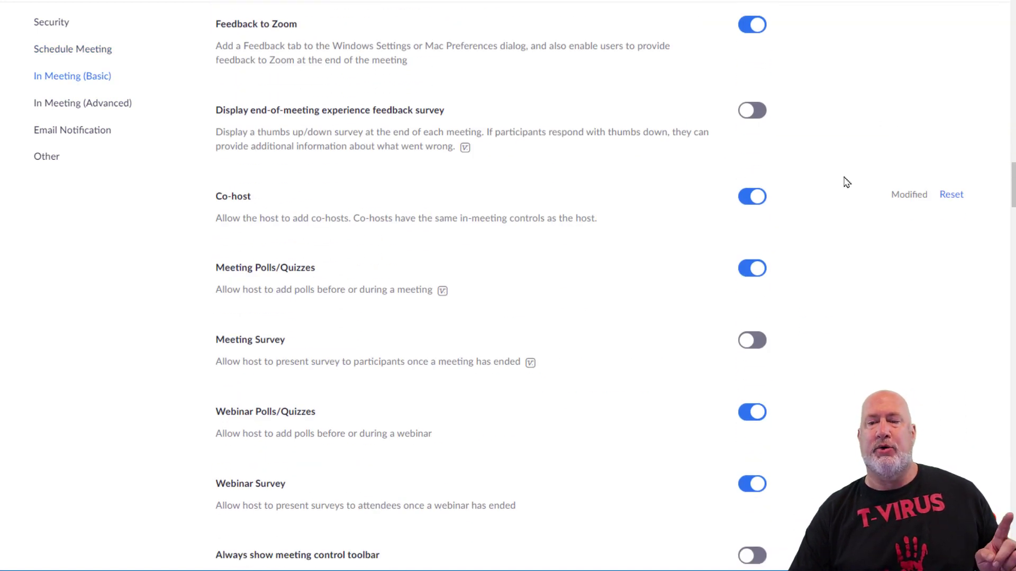
mouse_move(298, 122)
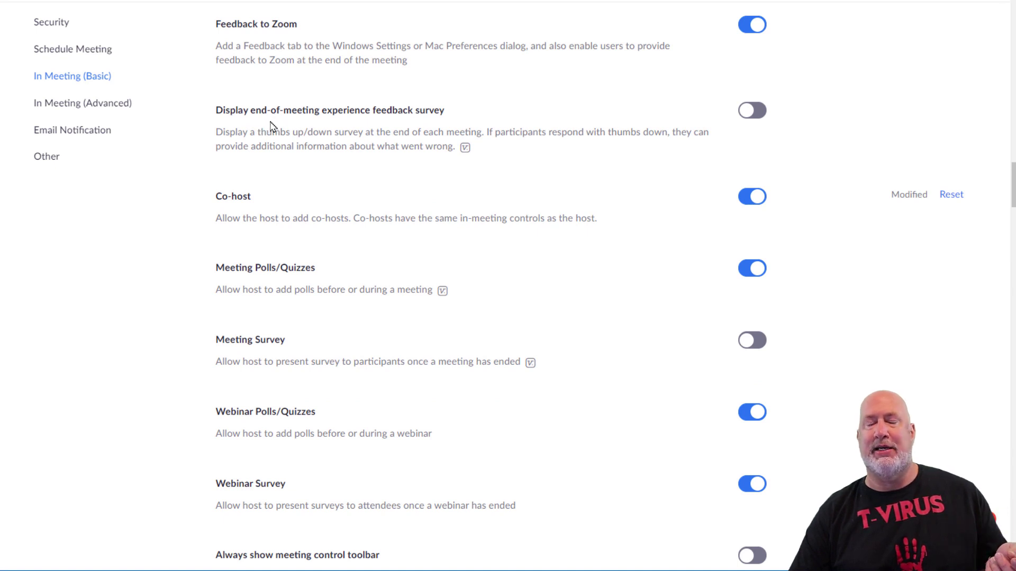
mouse_move(290, 110)
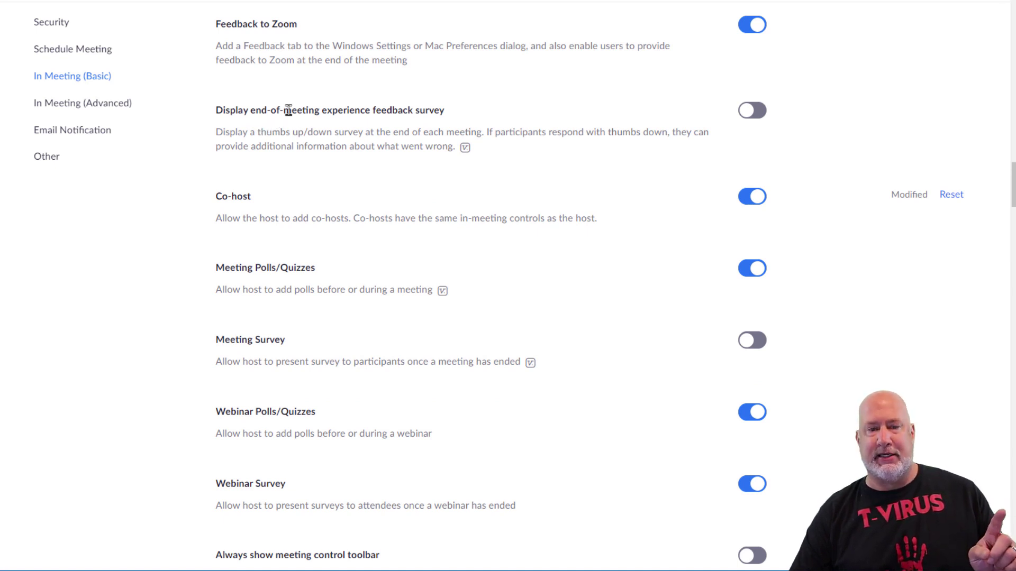
scroll(down, 3)
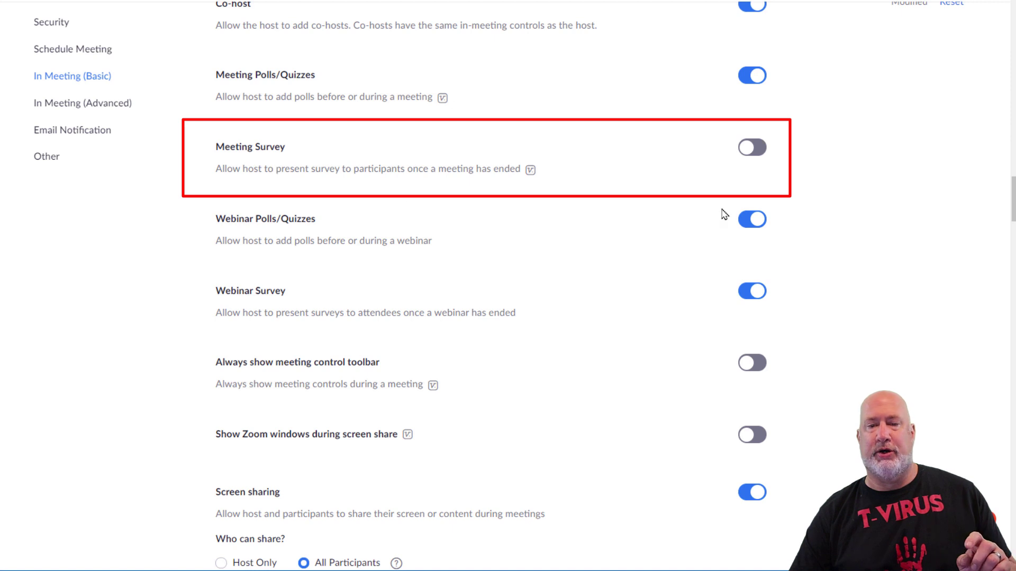
click(751, 148)
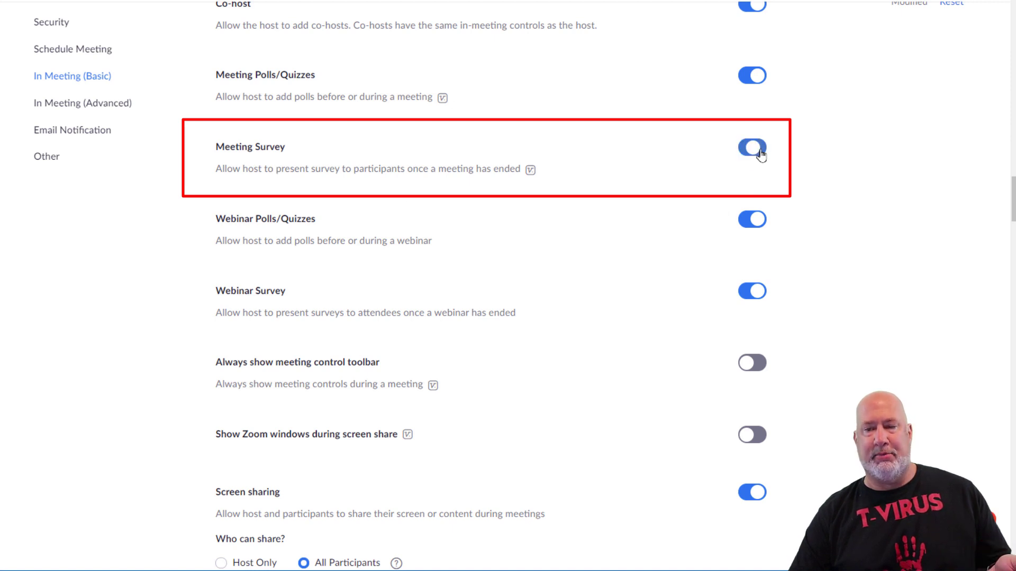
click(751, 147)
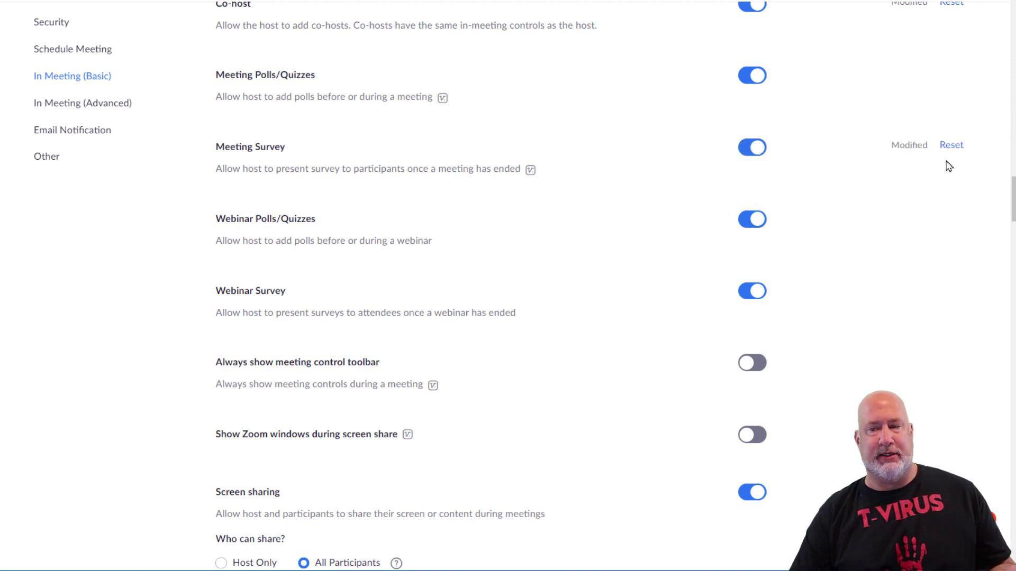
scroll(up, 3)
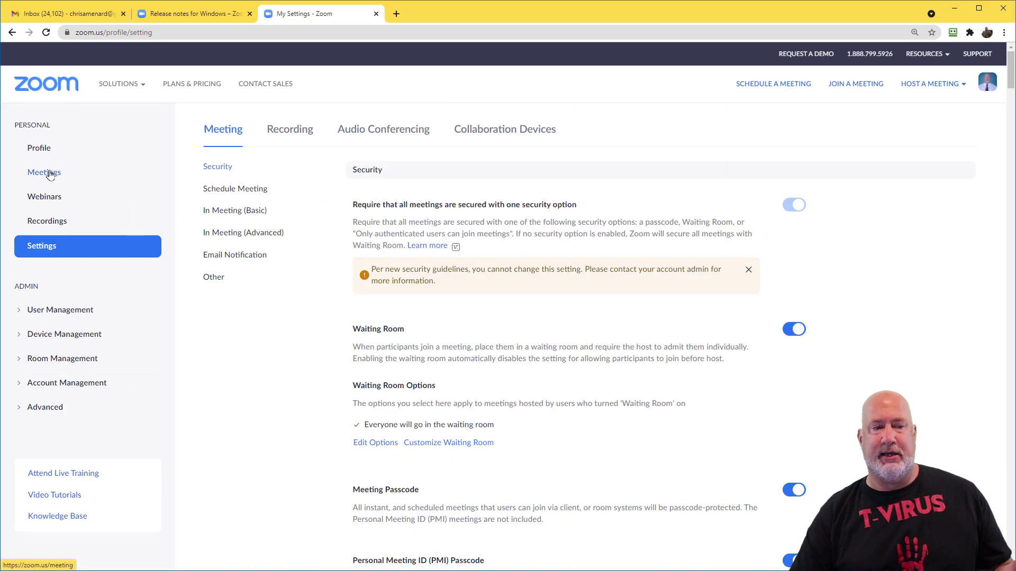
Step: Schedule a new meeting with the topic 'test survey meeting' and save it
click(44, 172)
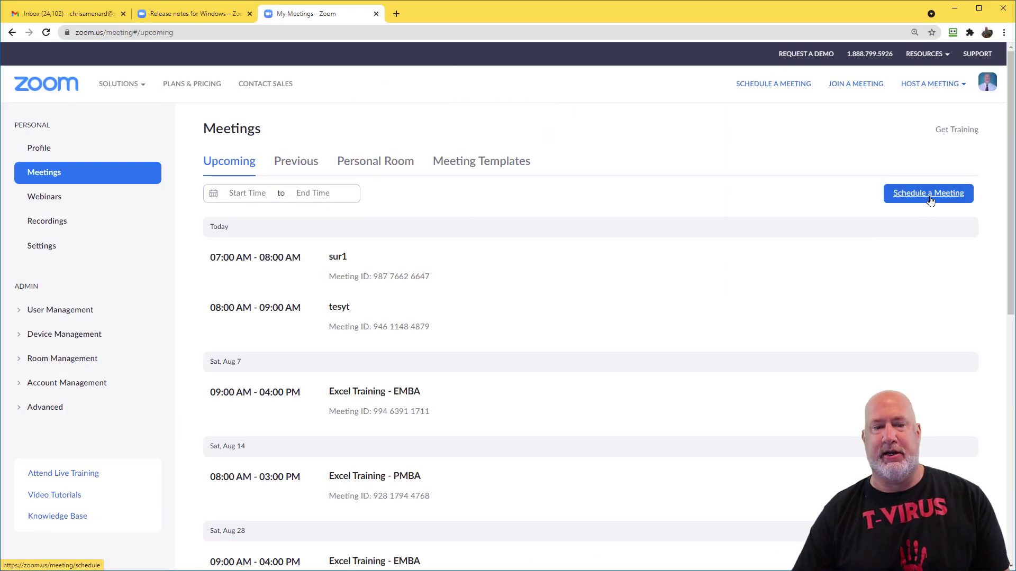
click(928, 193)
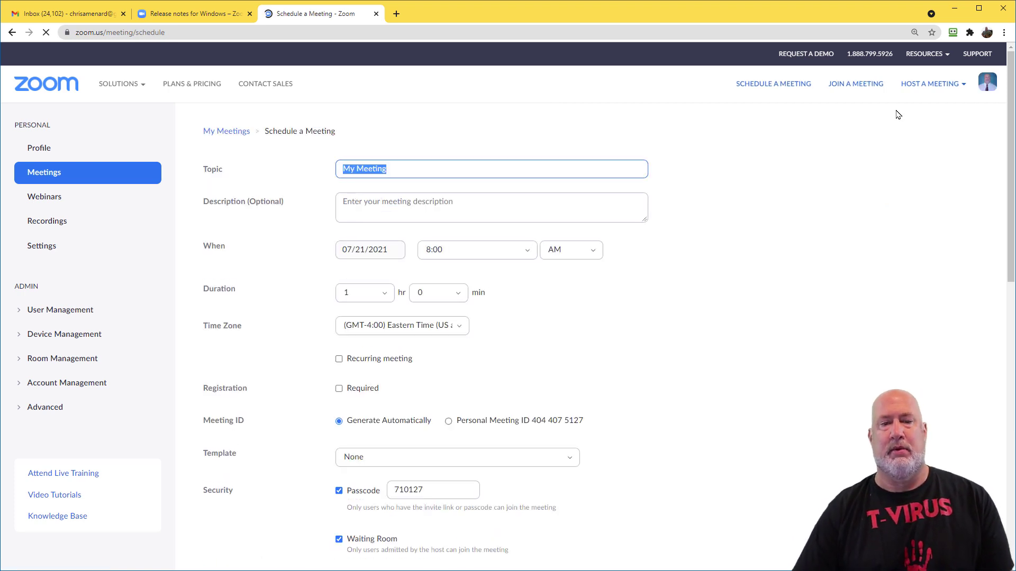
text(test sur)
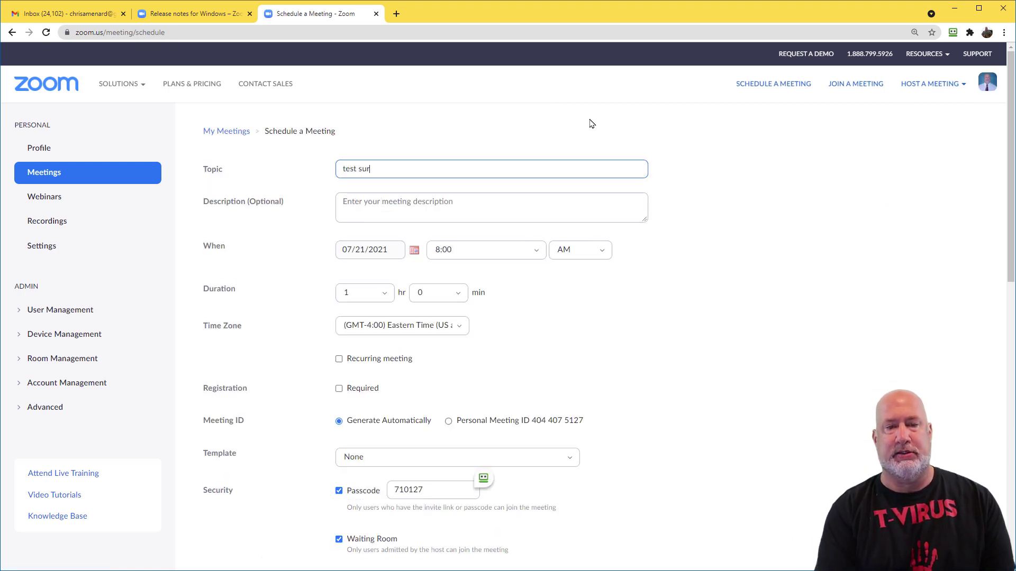
text(vey meeting)
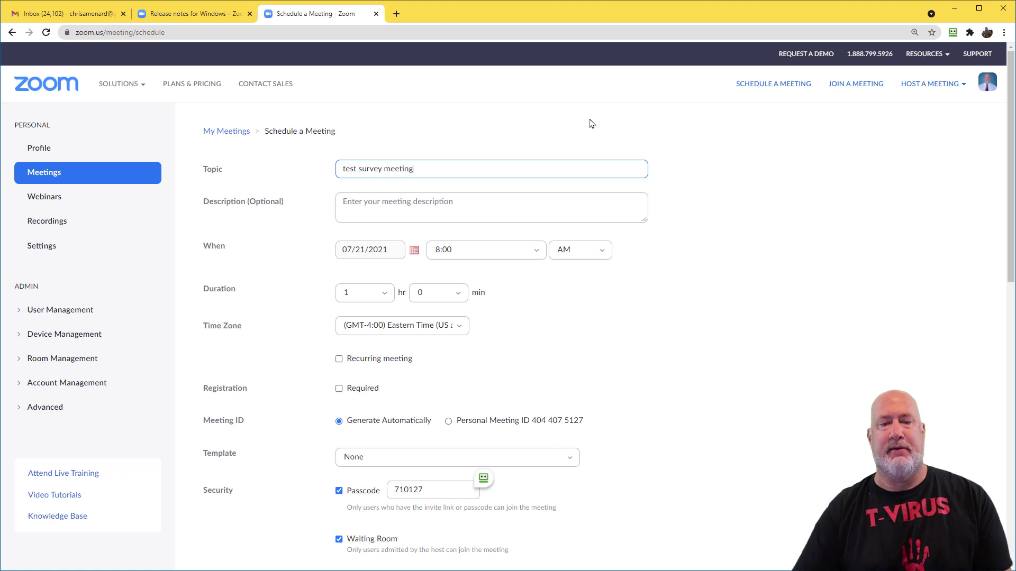
scroll(down, 3)
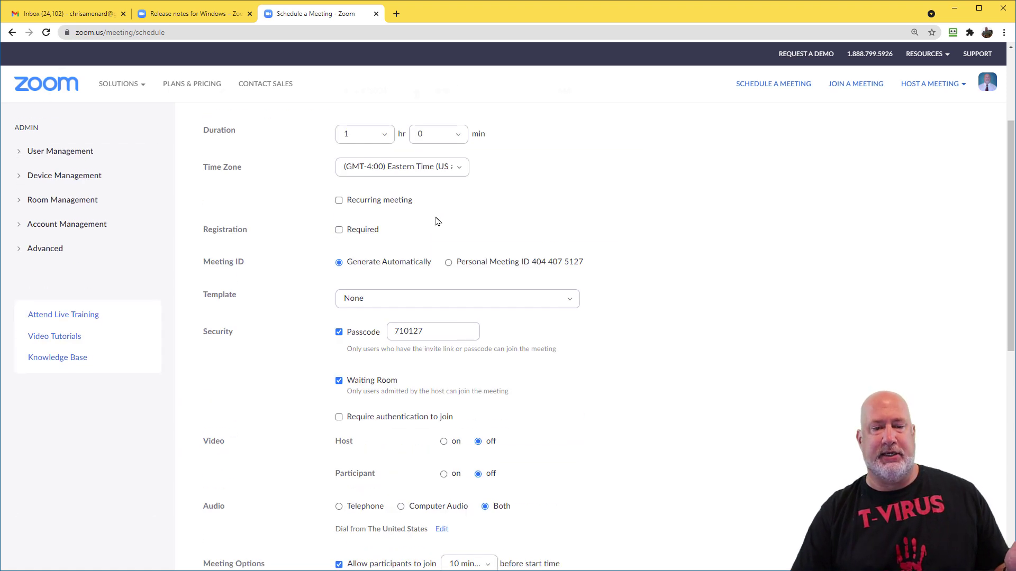
scroll(down, 3)
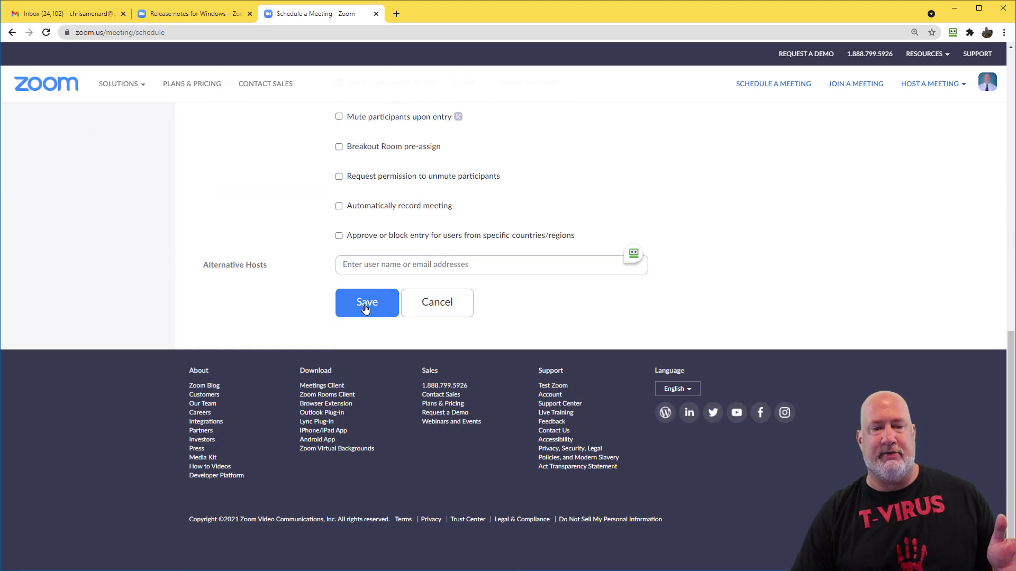
click(367, 302)
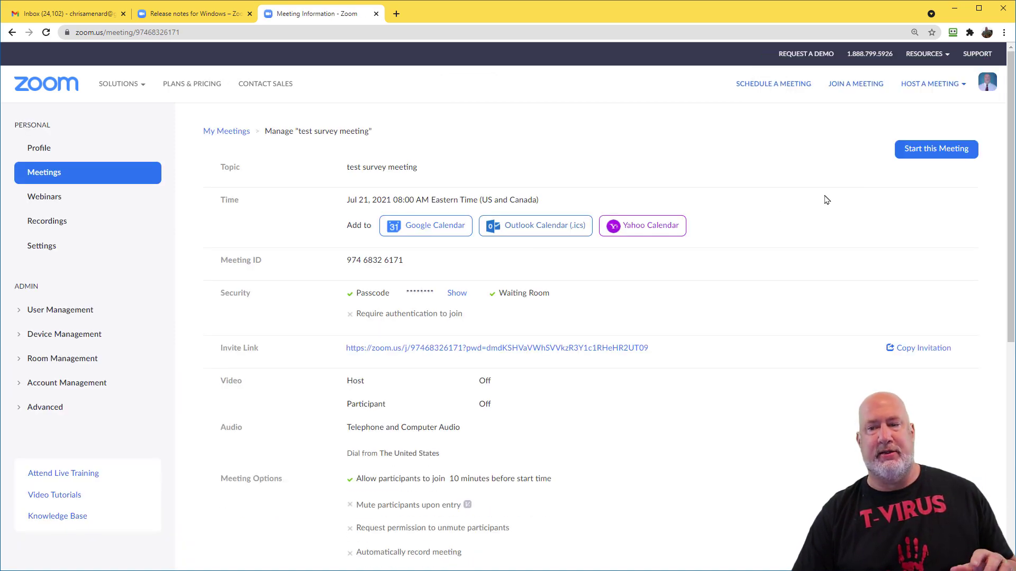
Step: Start a new survey from the meeting's Survey tab, getting one untitled single-choice question
scroll(down, 3)
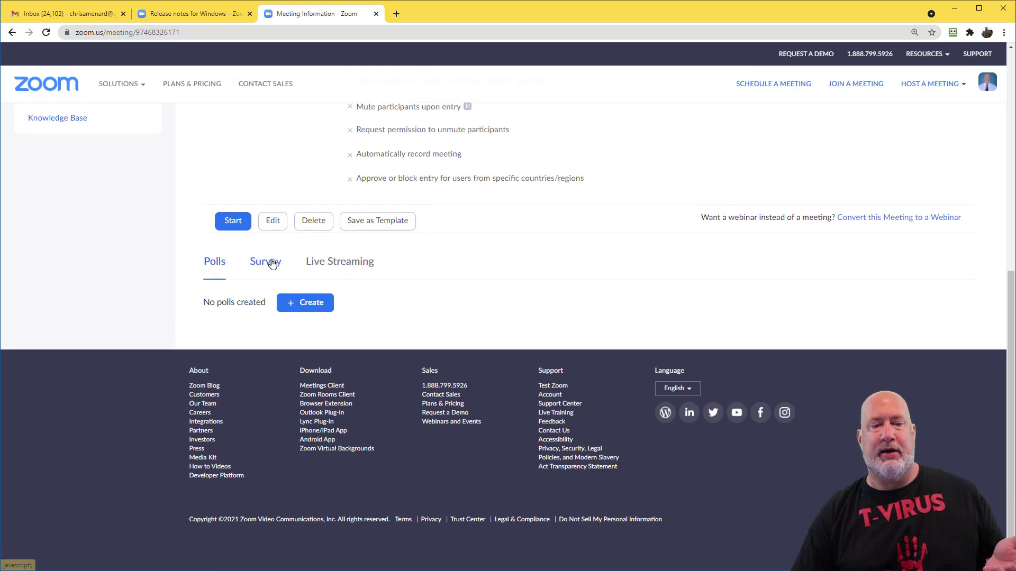
click(265, 262)
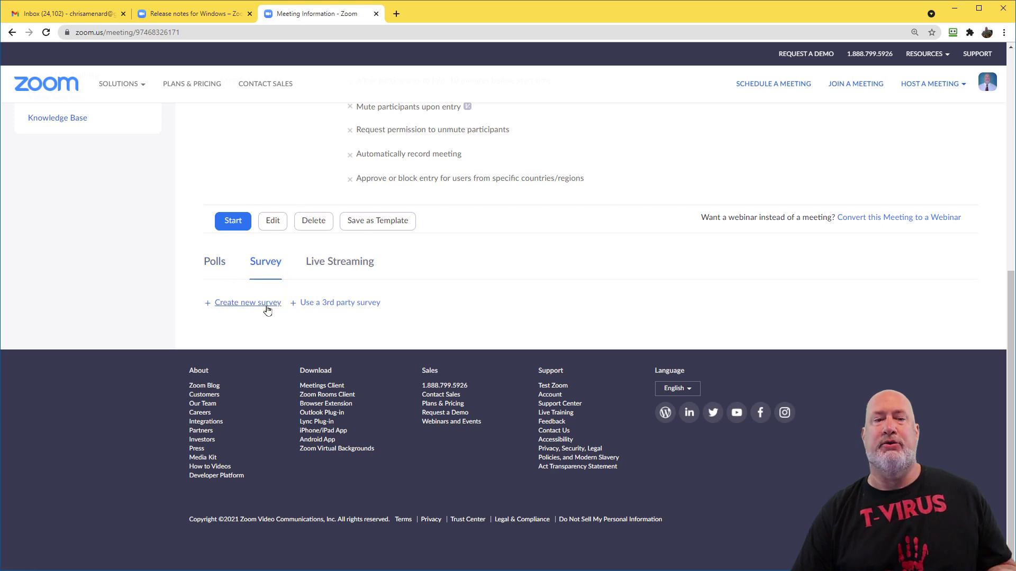
click(248, 303)
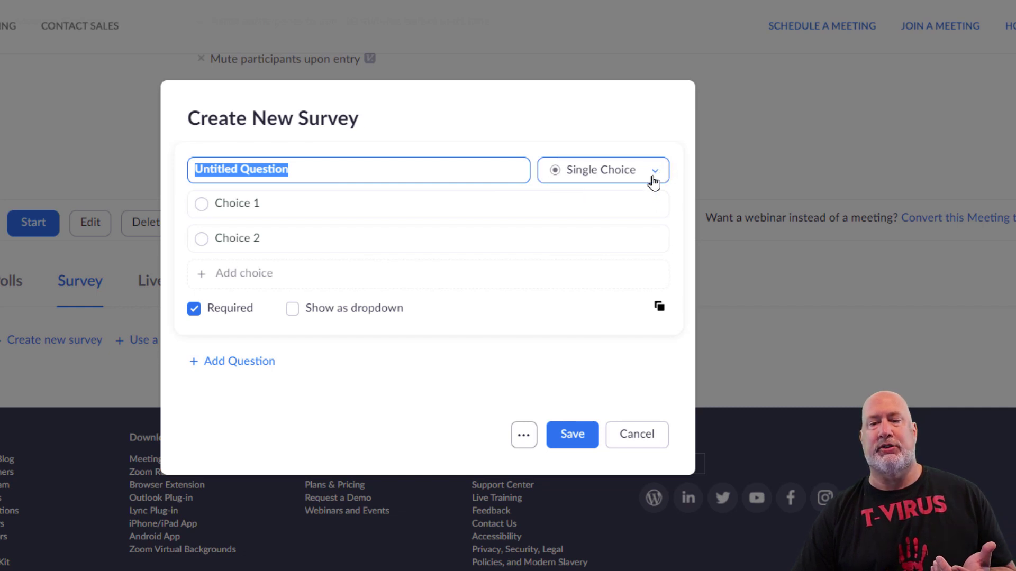
Step: Make the first question a Rating Scale with its high-score label and required setting adjusted
click(601, 169)
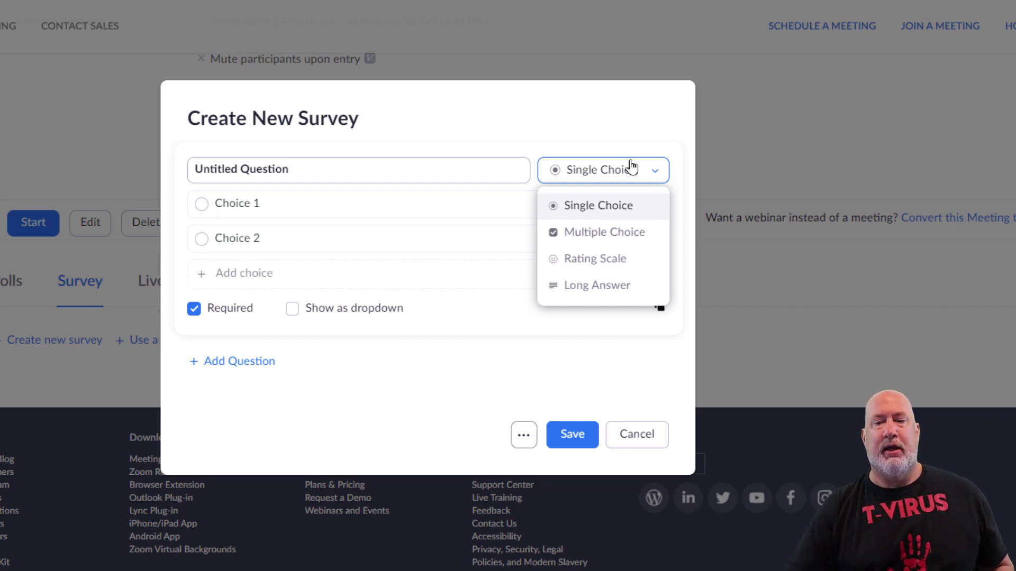
mouse_move(593, 258)
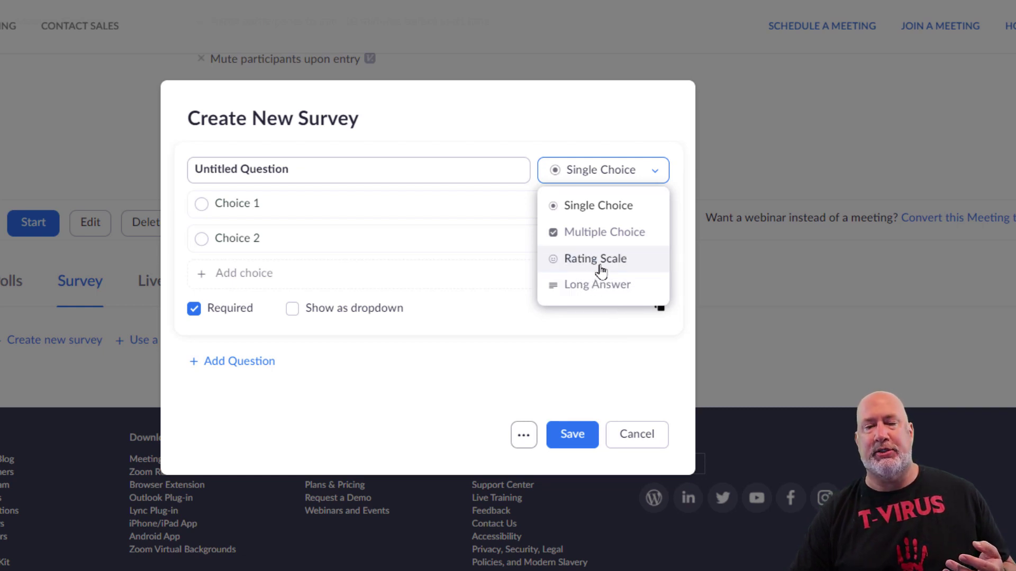
click(594, 258)
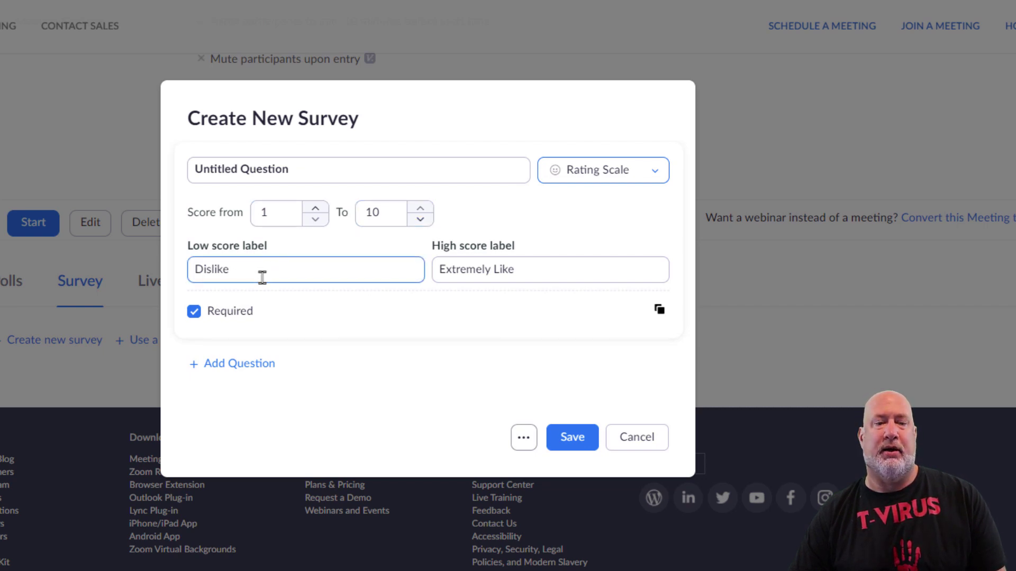
click(550, 270)
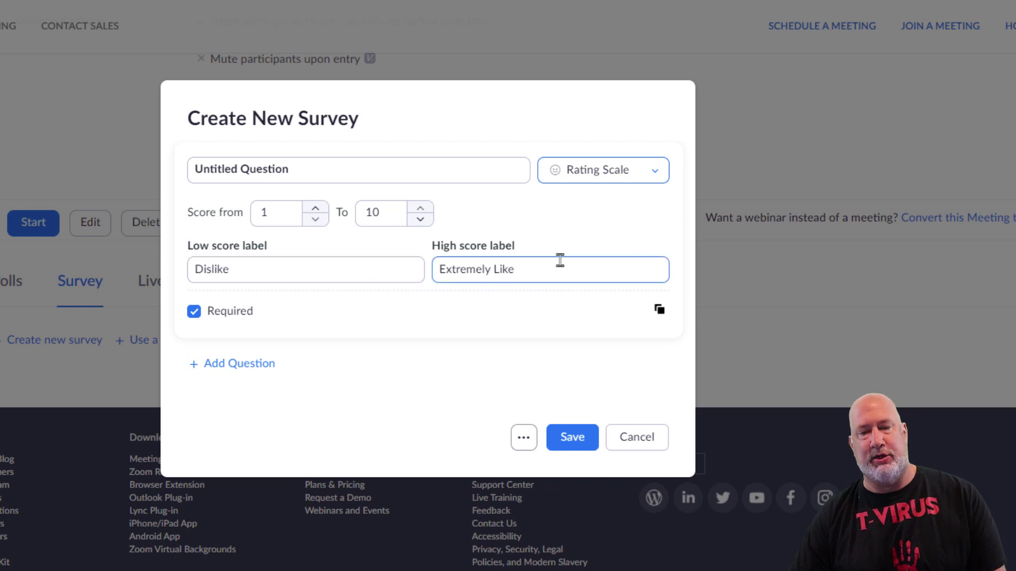
mouse_move(538, 269)
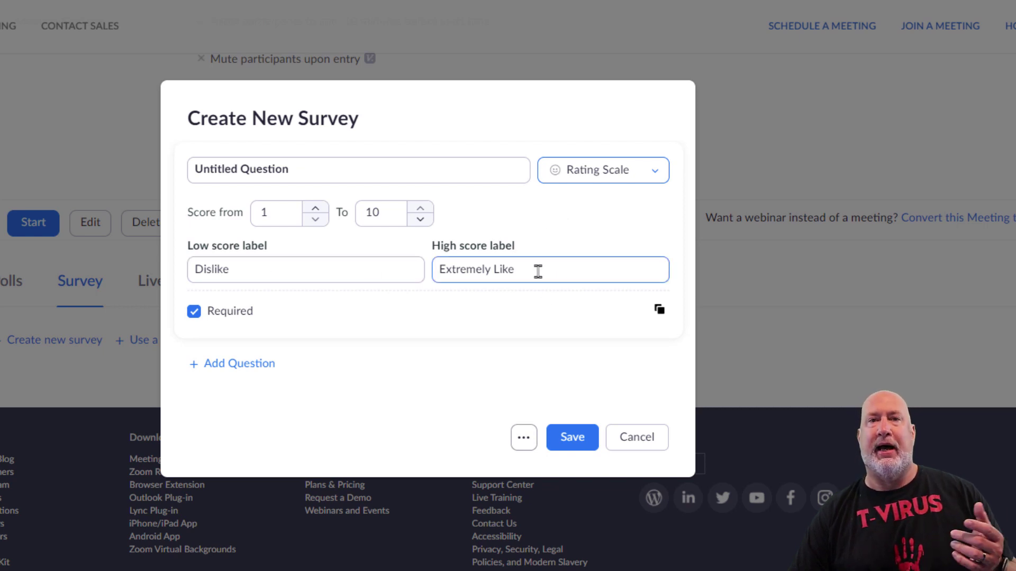
click(305, 270)
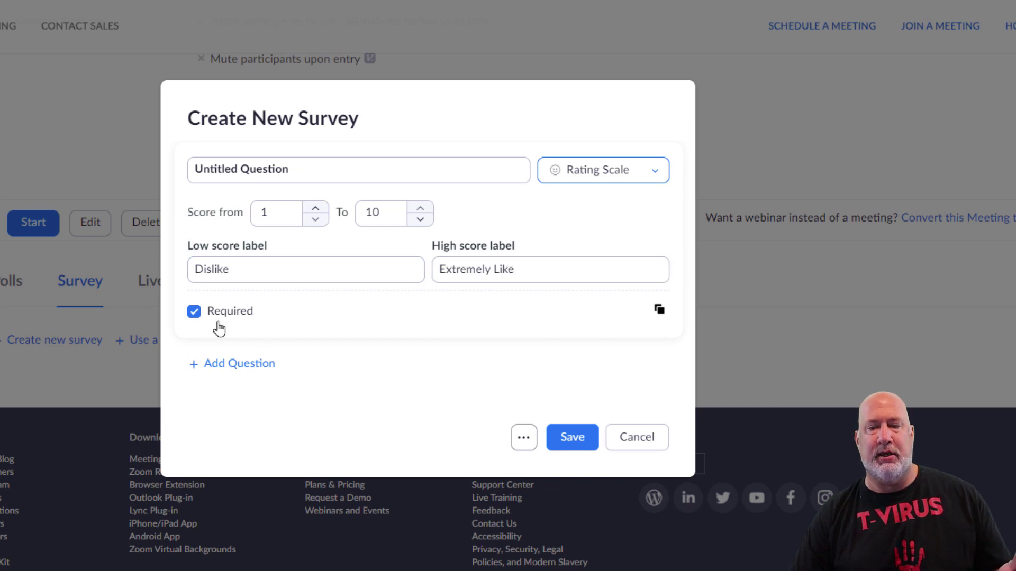
click(194, 311)
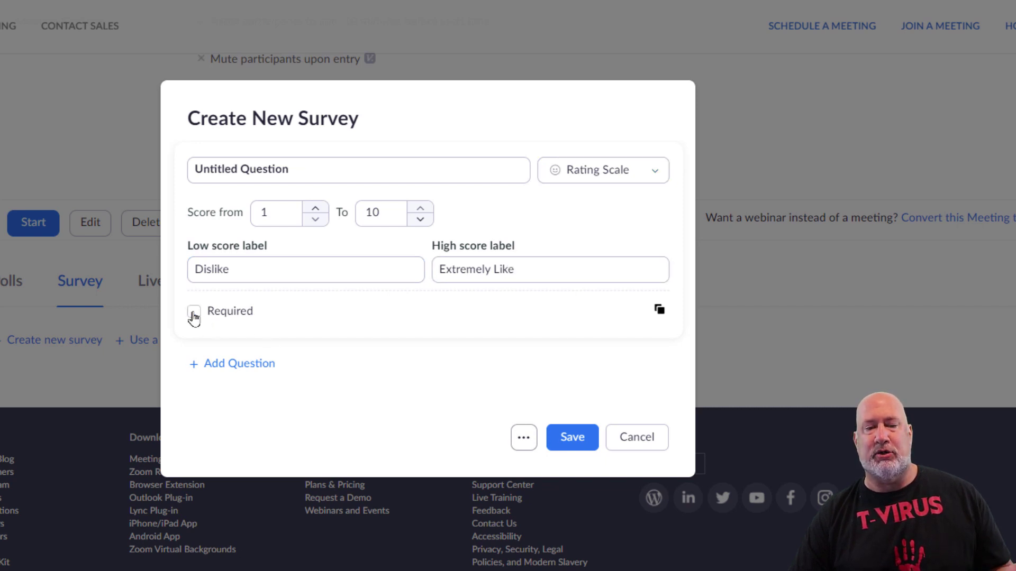
click(194, 311)
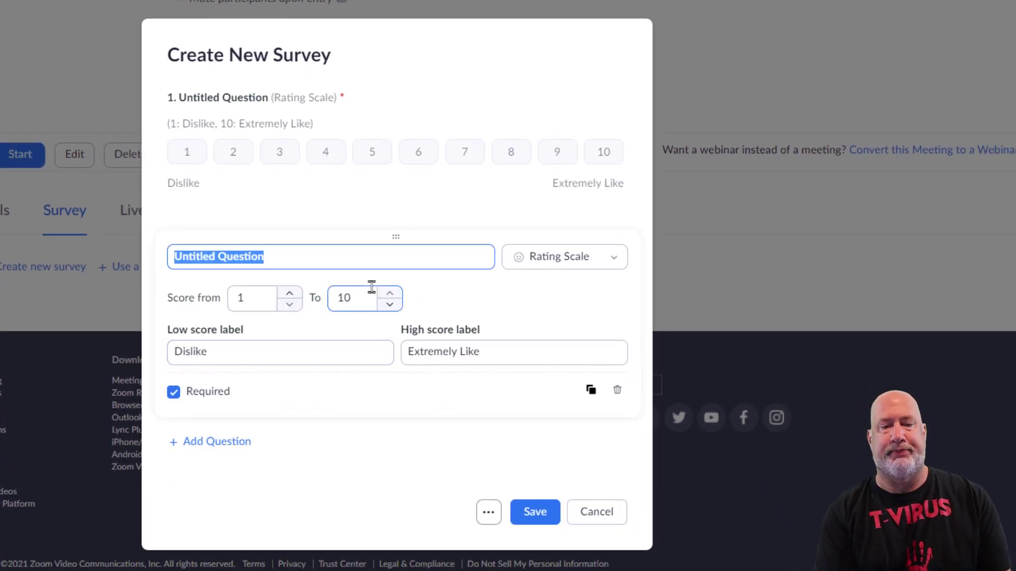
Step: Add a single-choice question 'Was the meeting too long?' with answer Yes and allow anonymous answers
text(Was t)
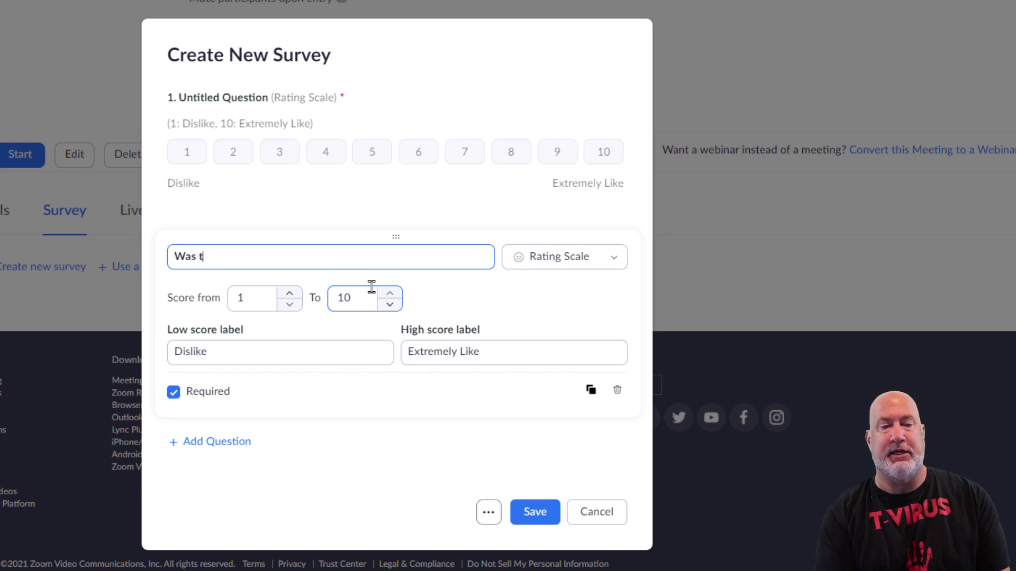
text(he meeting)
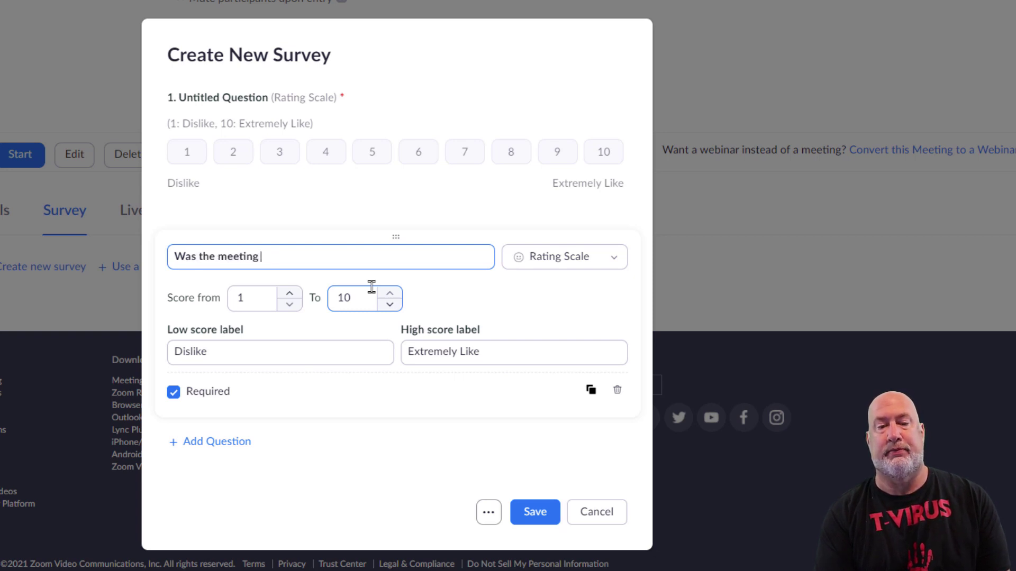
text(too long?)
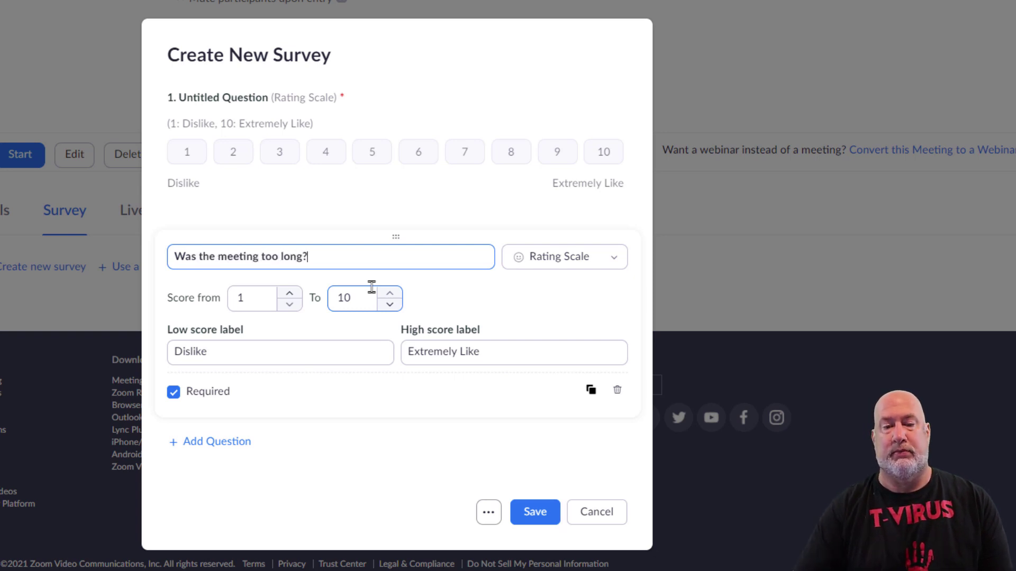
click(562, 256)
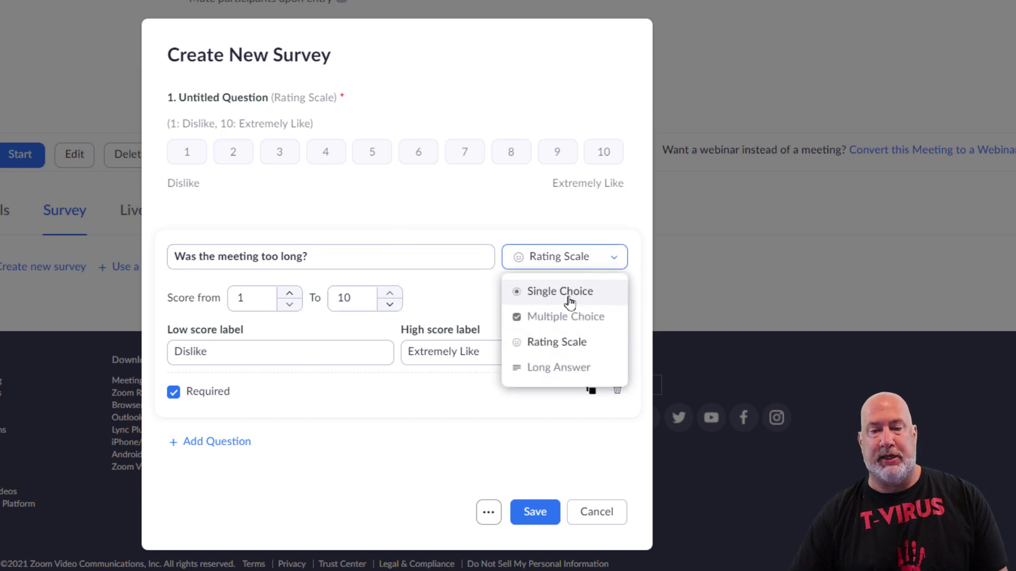
click(558, 290)
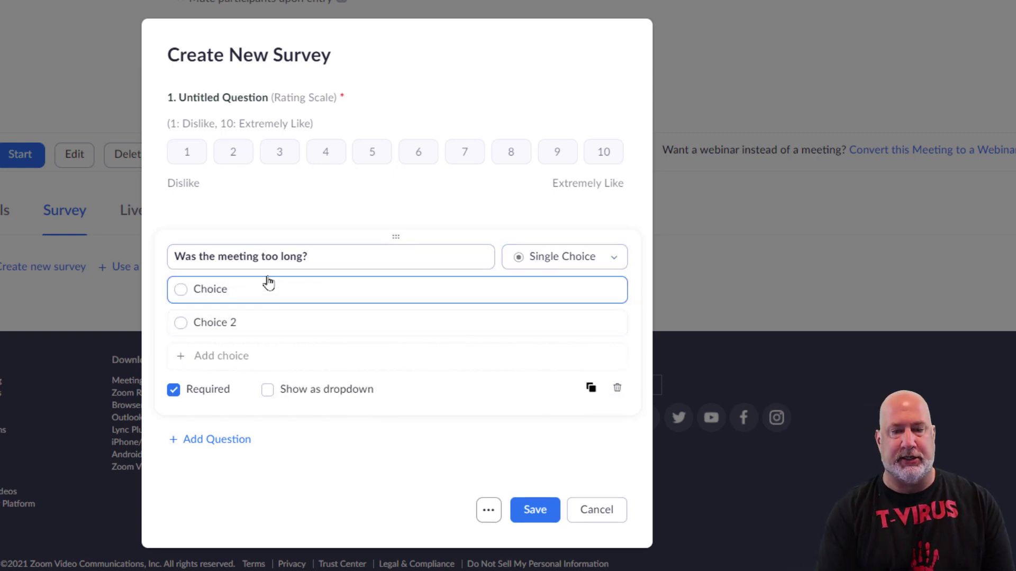
text(Ye)
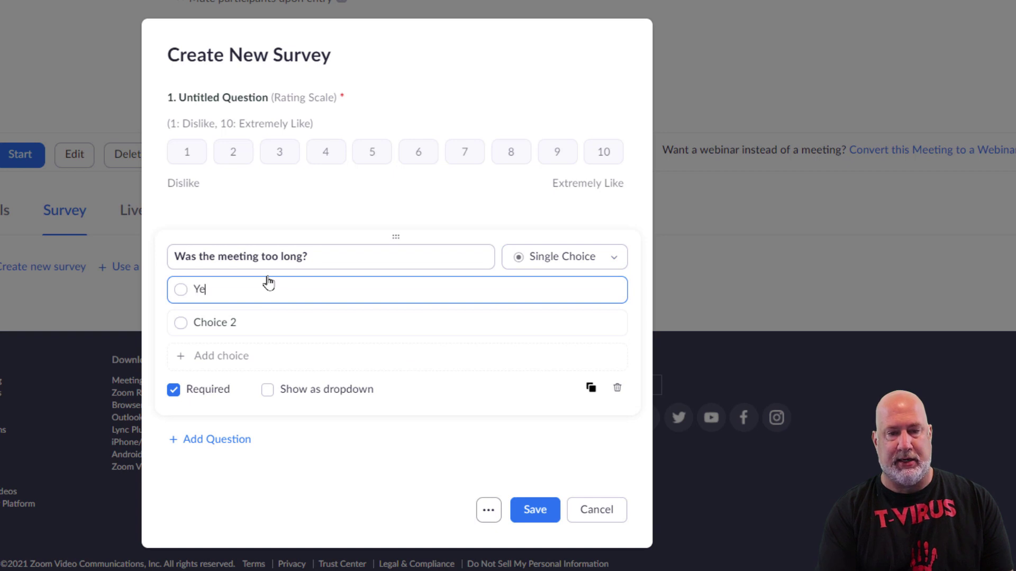
text(s)
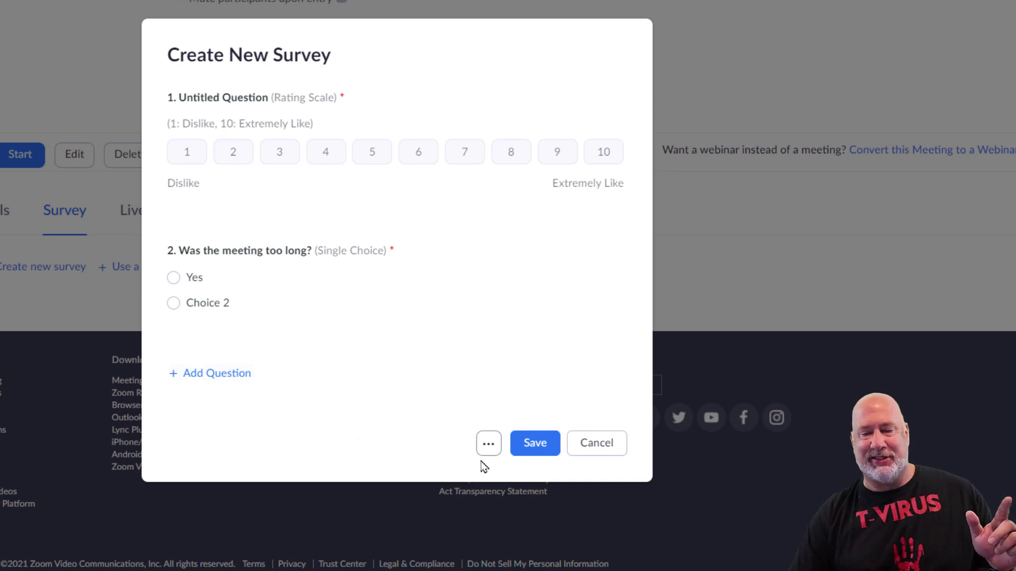
click(487, 444)
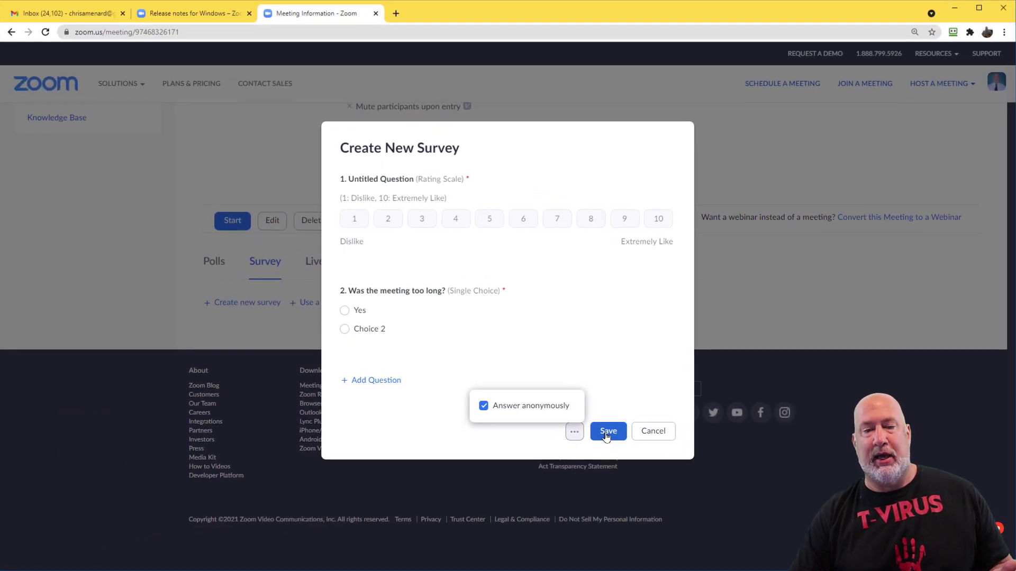
Step: Save the two-question survey to the meeting and view its attendee-facing preview
click(606, 430)
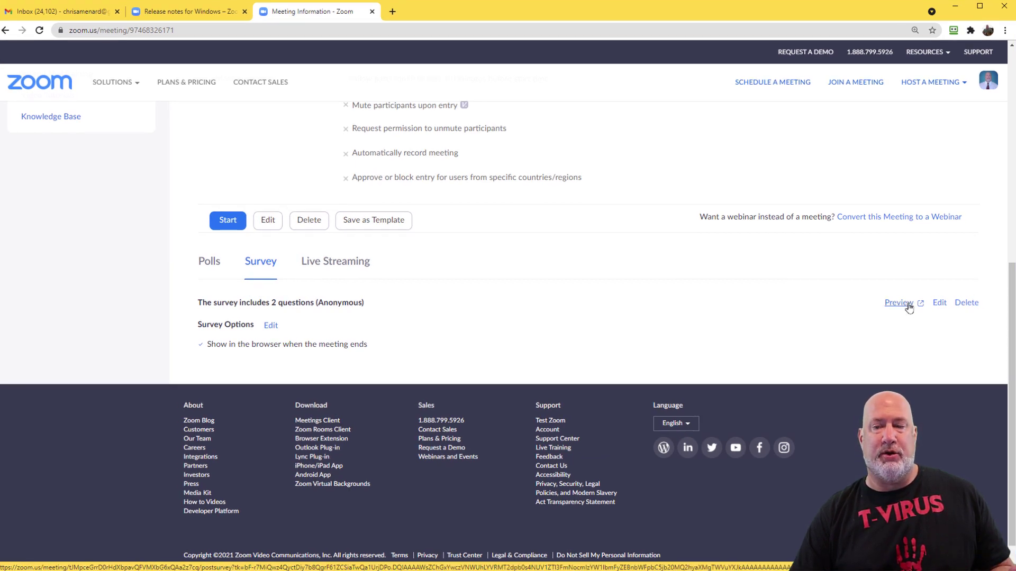
click(899, 303)
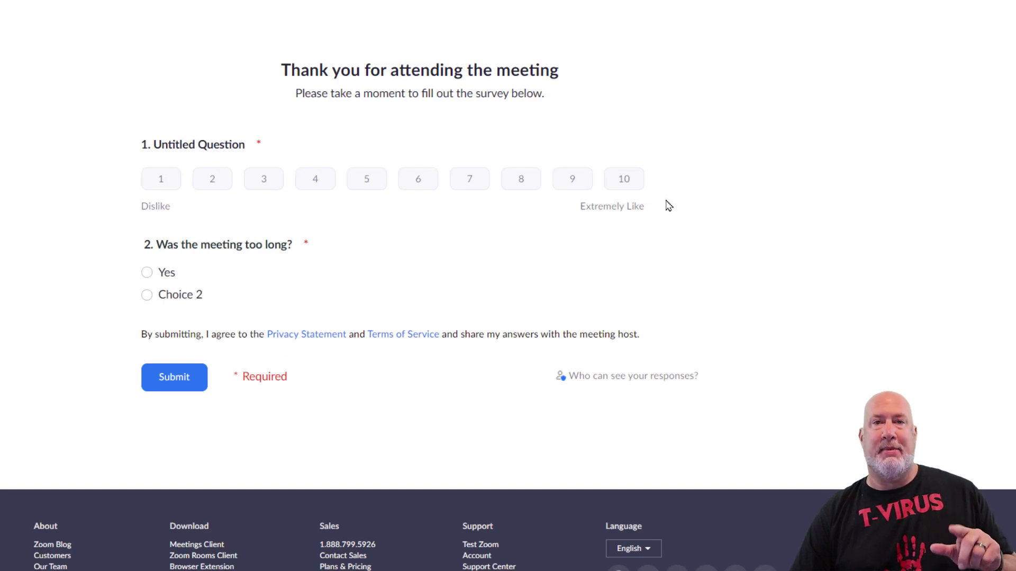
mouse_move(251, 83)
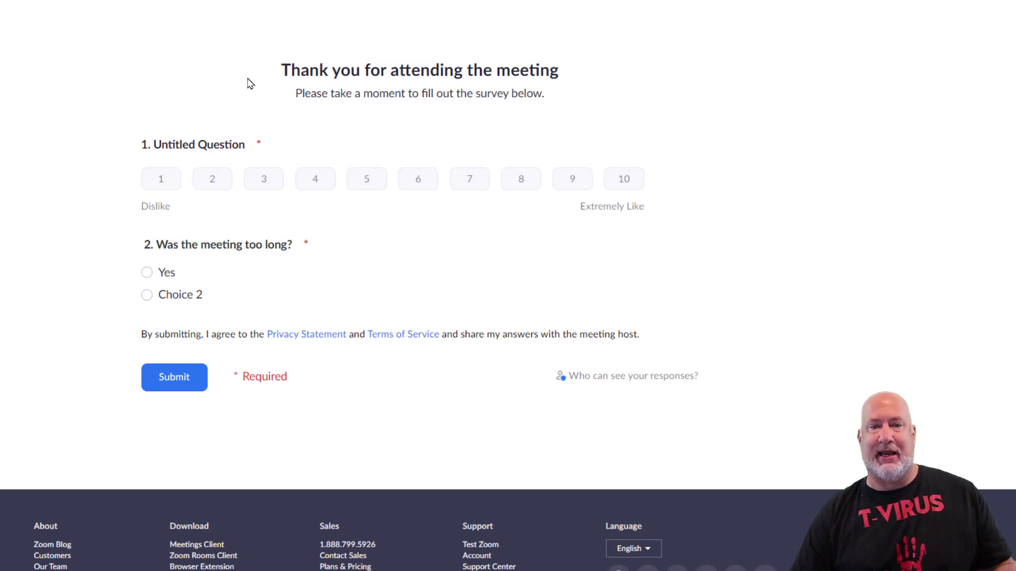
mouse_move(303, 117)
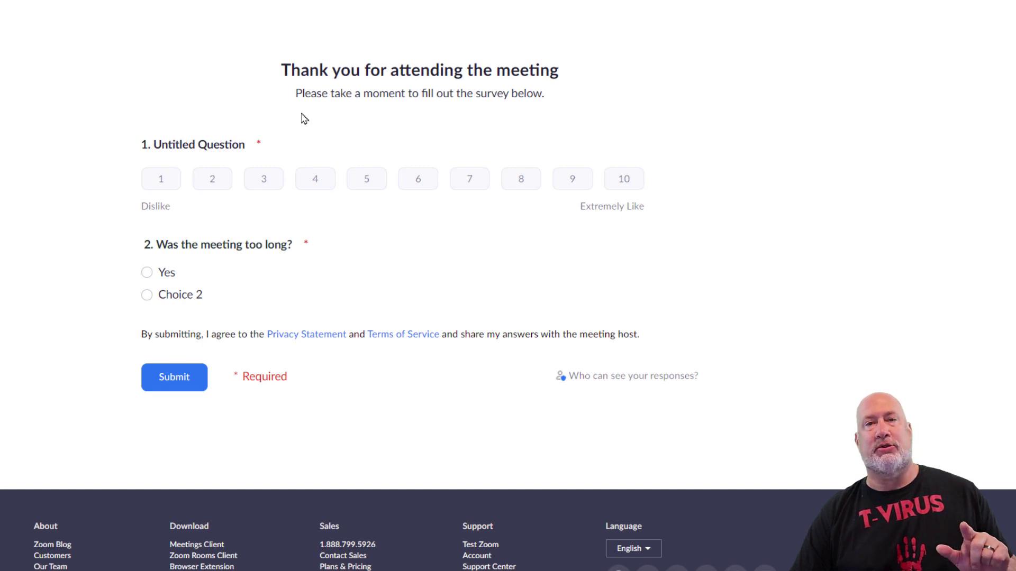
mouse_move(337, 252)
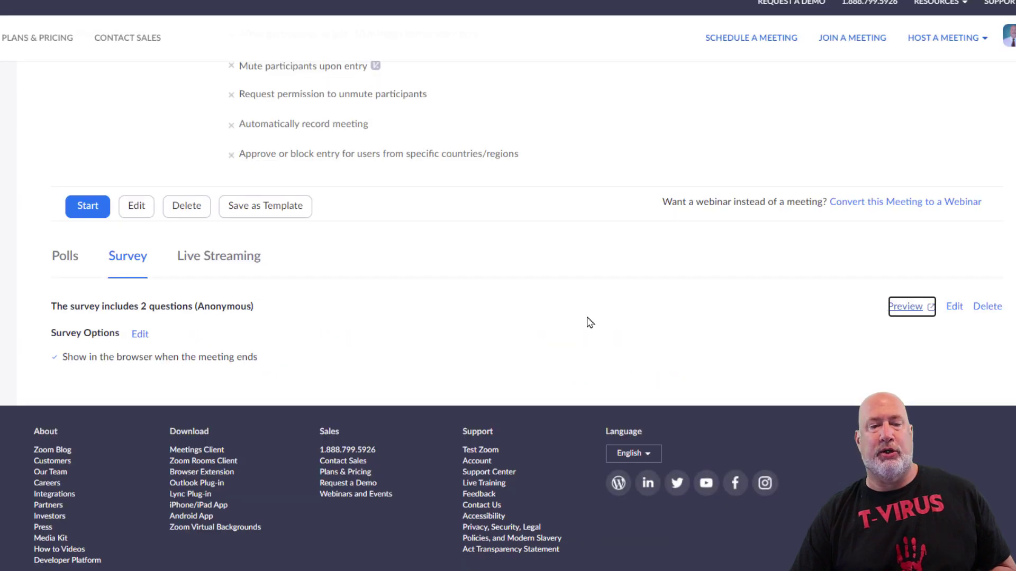
scroll(up, 3)
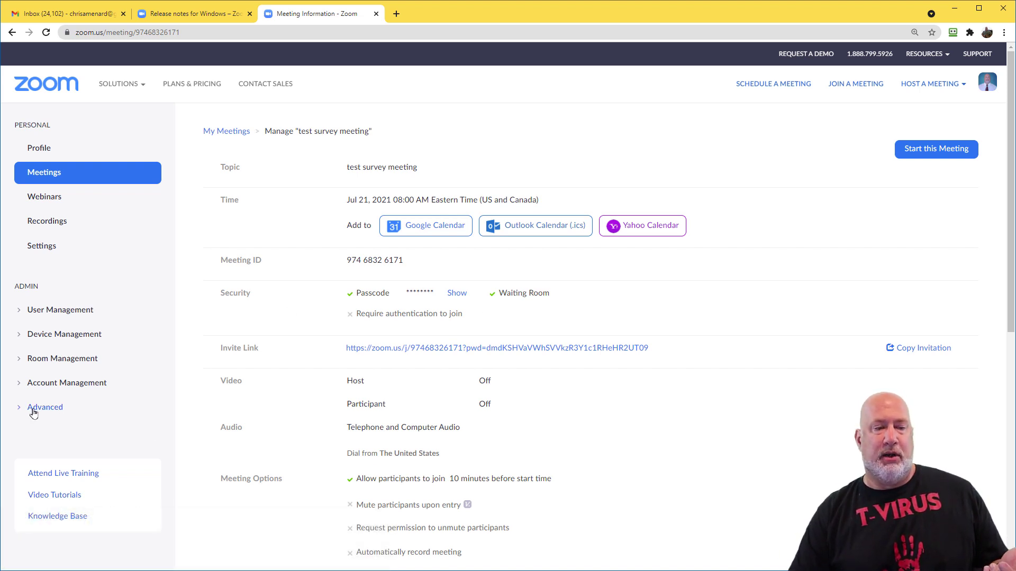
mouse_move(50, 314)
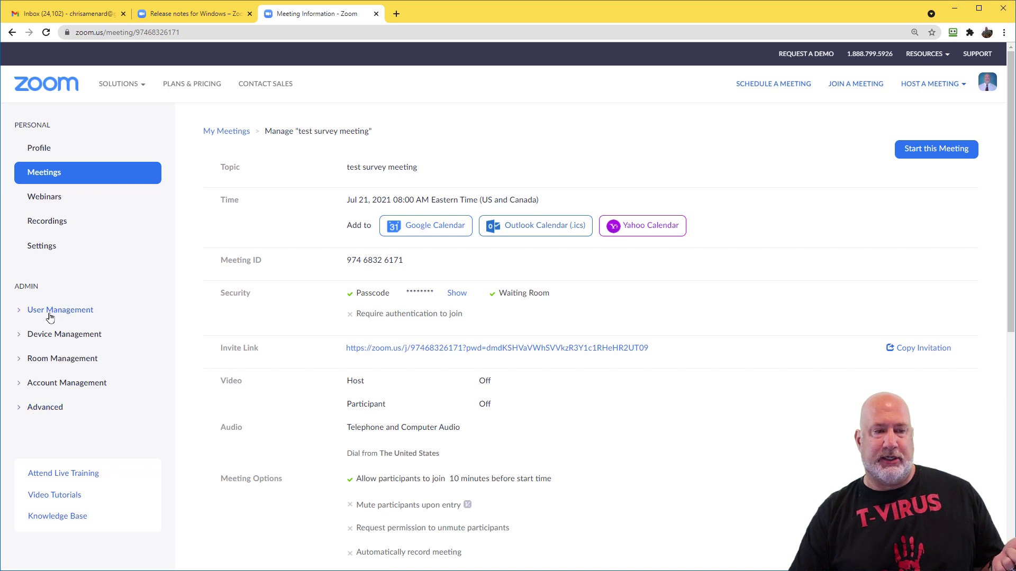
Step: Reach the Meeting usage report page under Account Management > Reports, set to Survey Report
scroll(down, 3)
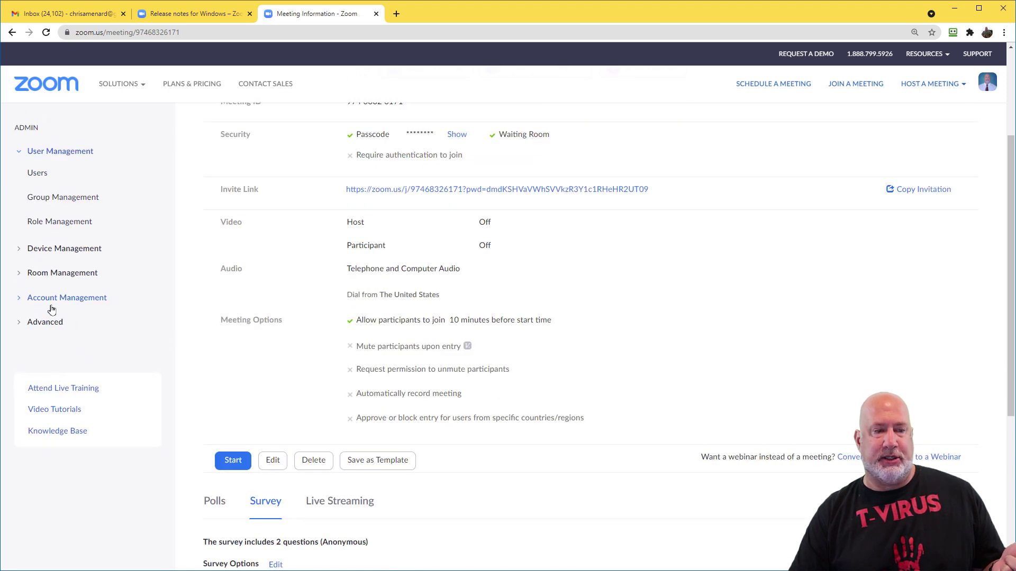
click(67, 297)
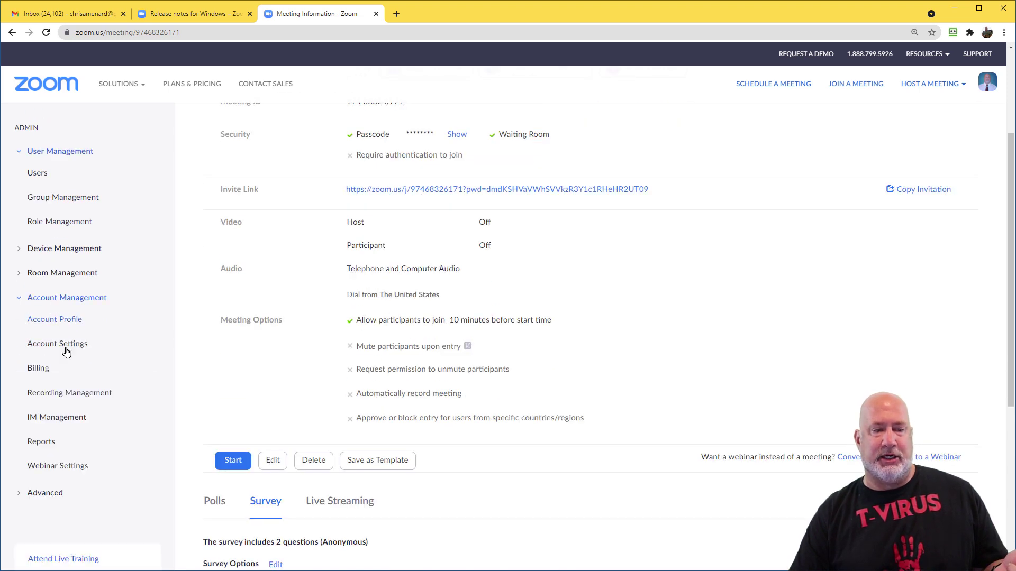
click(41, 441)
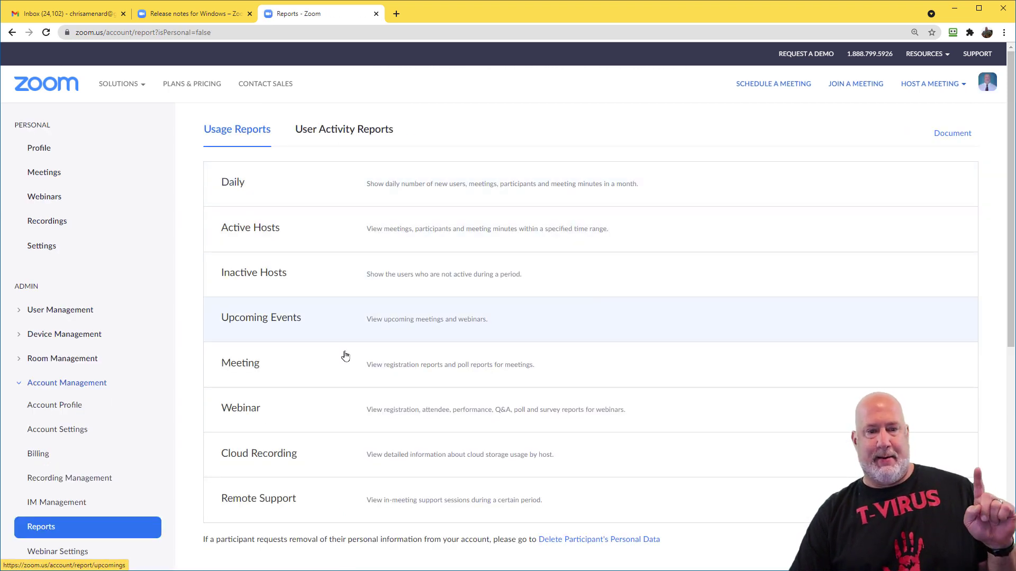
mouse_move(399, 370)
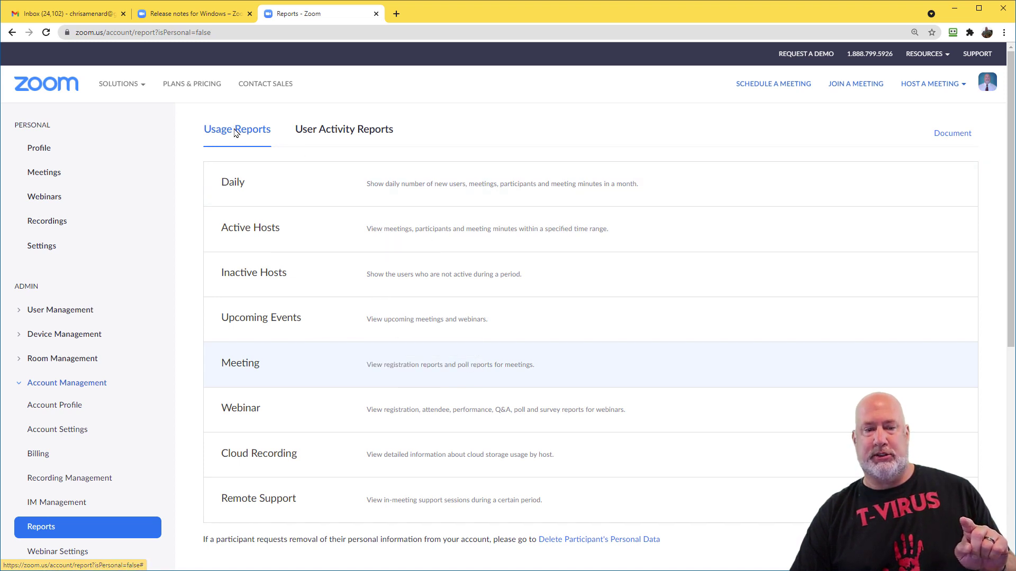
click(250, 227)
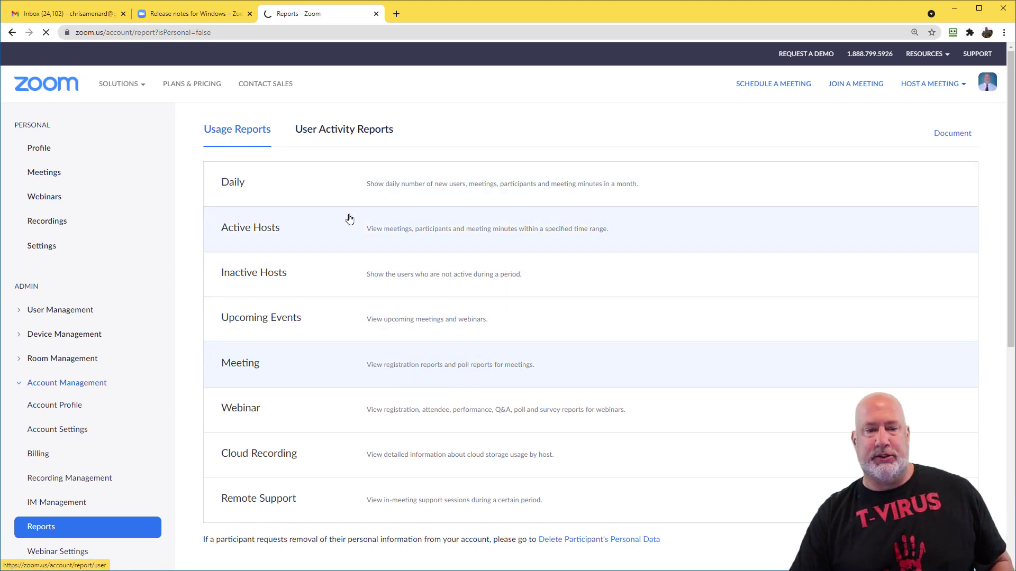
click(240, 363)
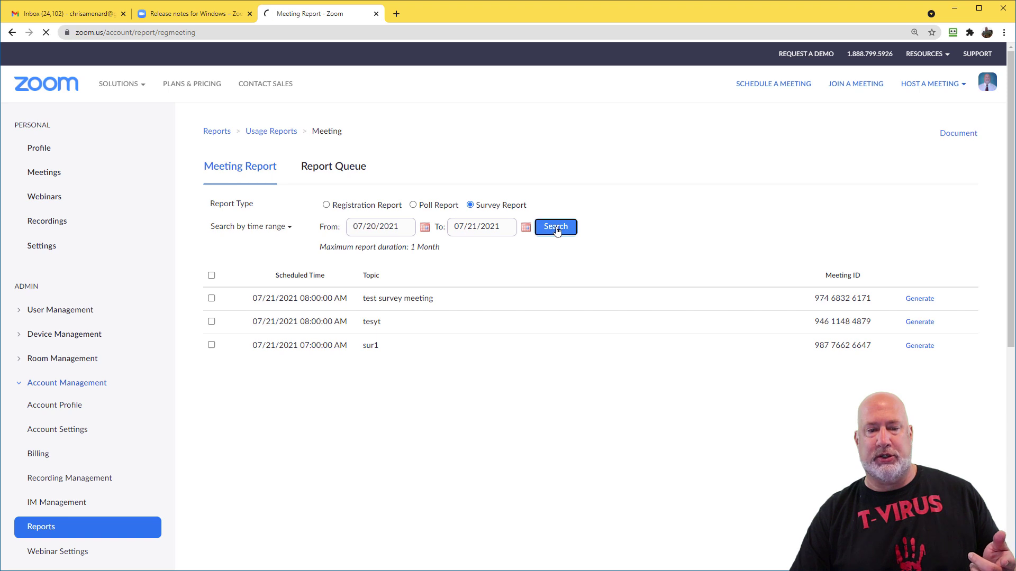
Step: Search survey reports for the date range and download the newest one as CSV
click(555, 227)
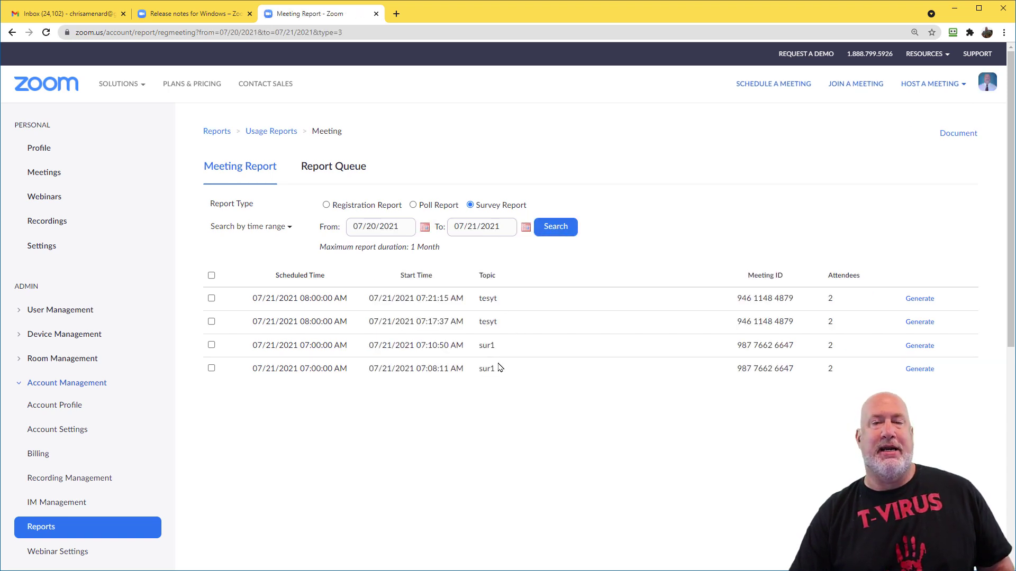
mouse_move(510, 319)
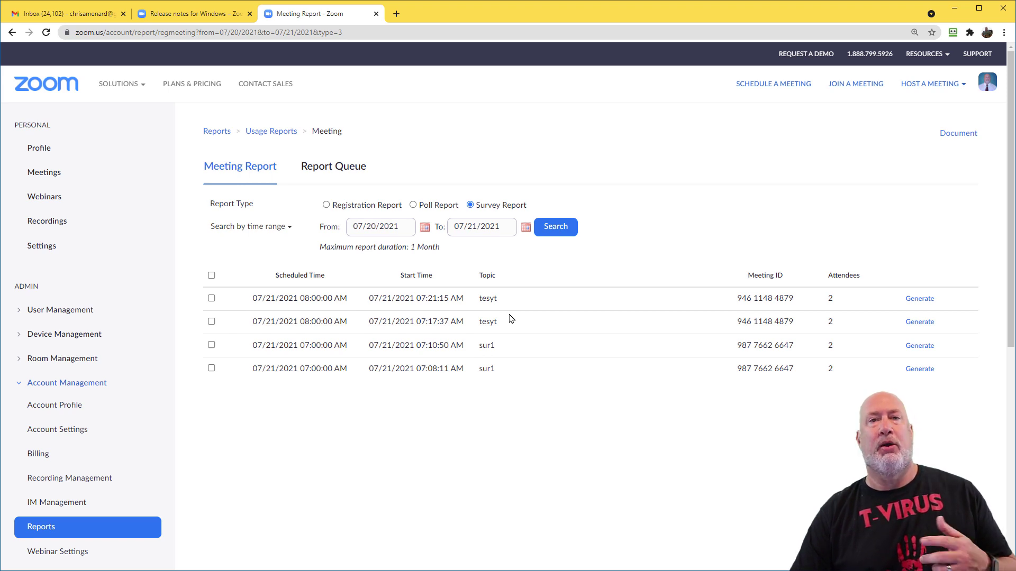
mouse_move(518, 311)
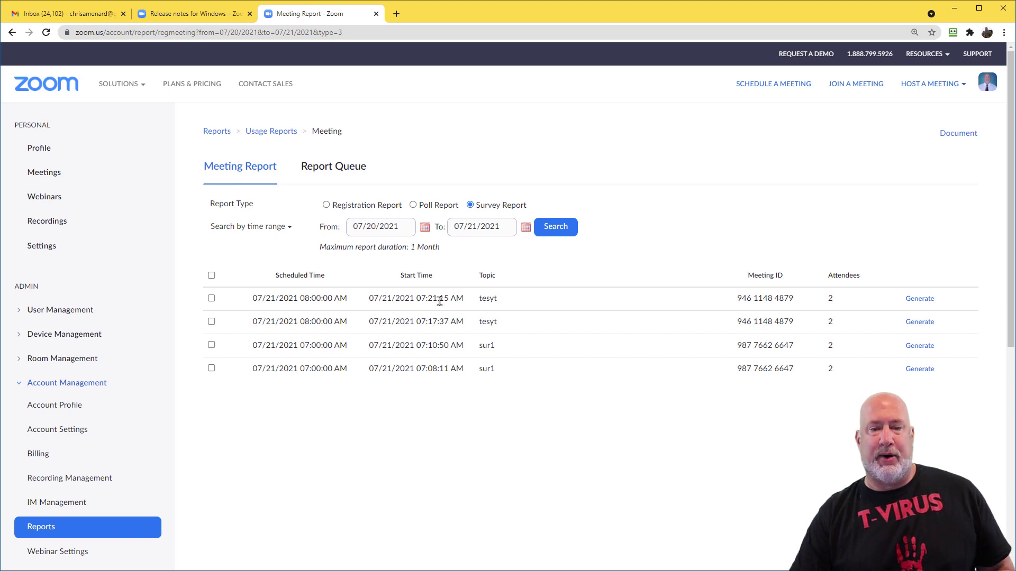
mouse_move(918, 298)
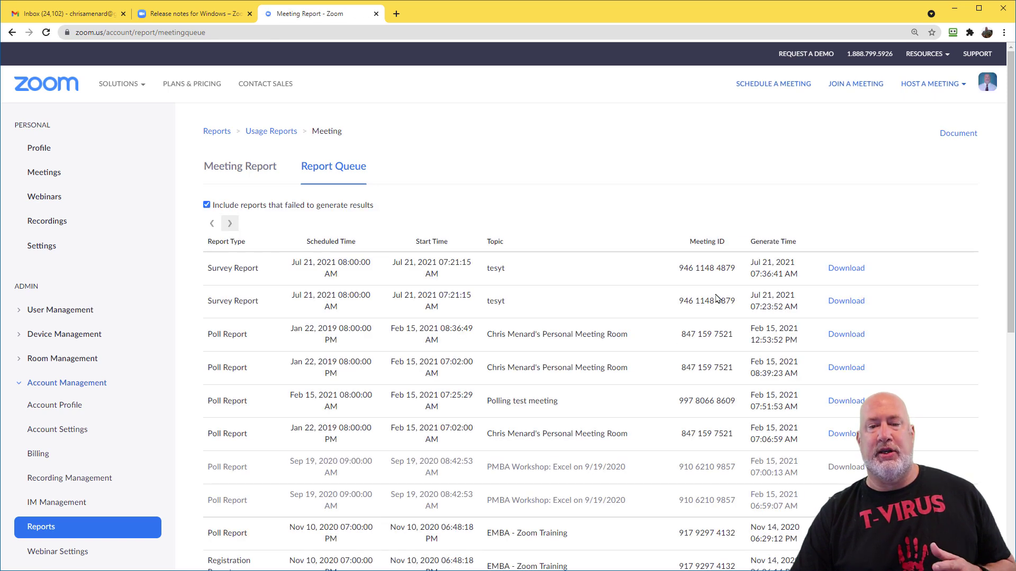
click(845, 268)
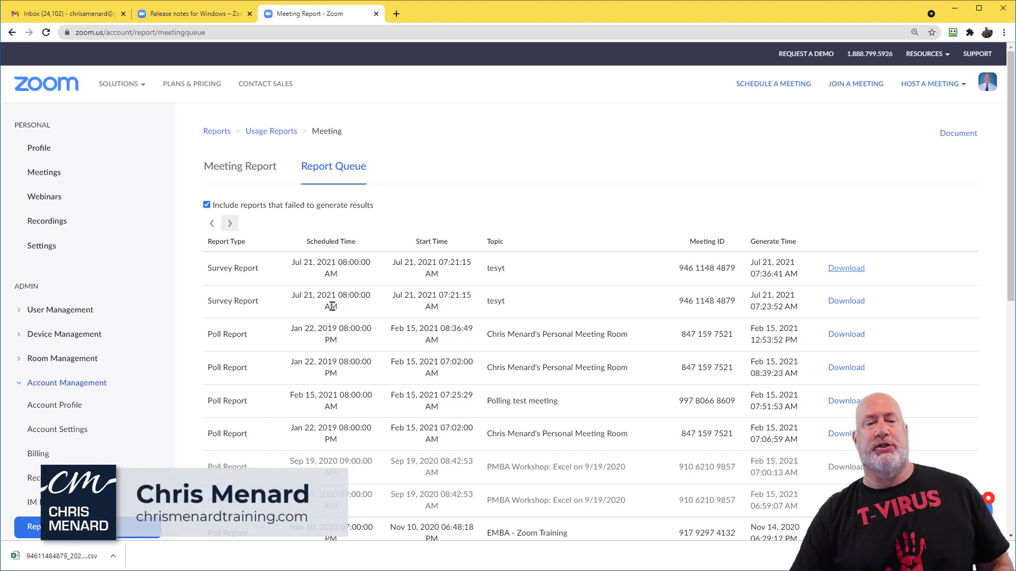
mouse_move(469, 173)
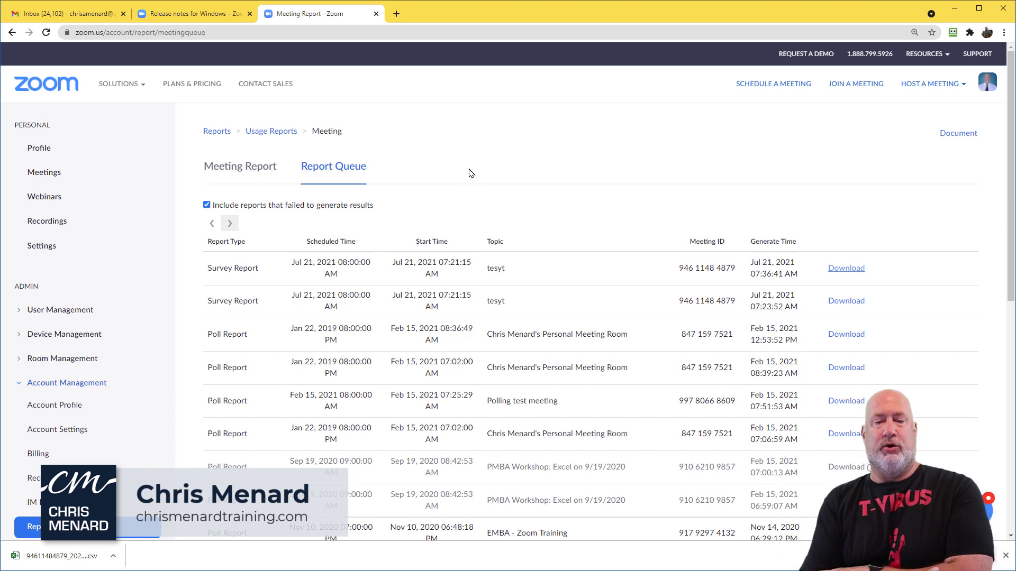